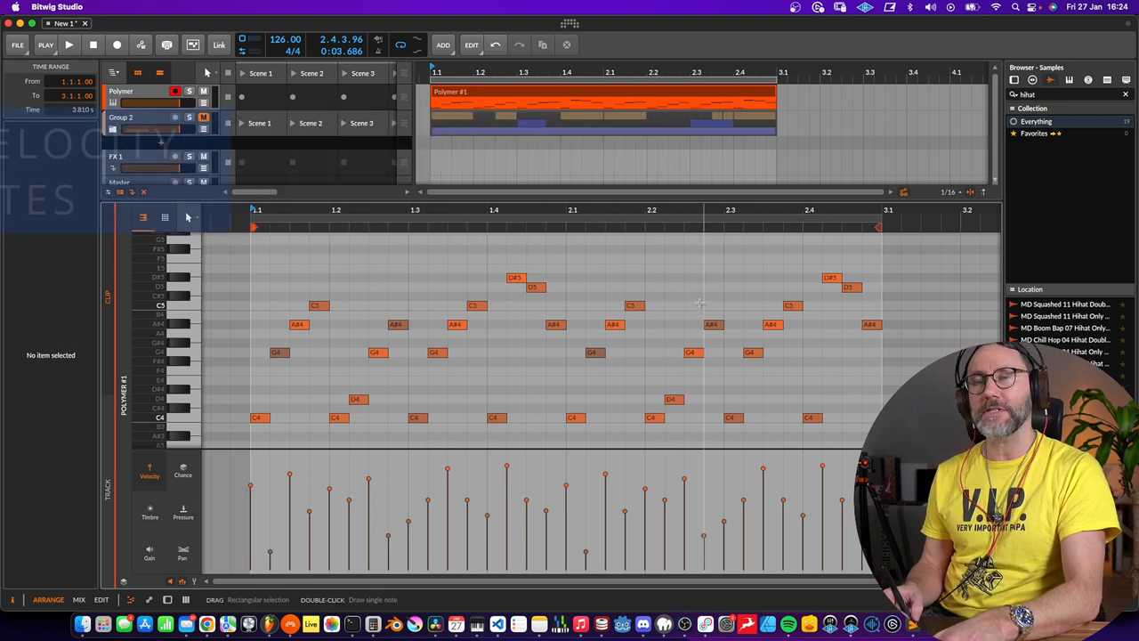
# Step: Select all 32 notes in the Polymer clip and set their velocity to 100% in the Note inspector
pyautogui.click(68, 45)
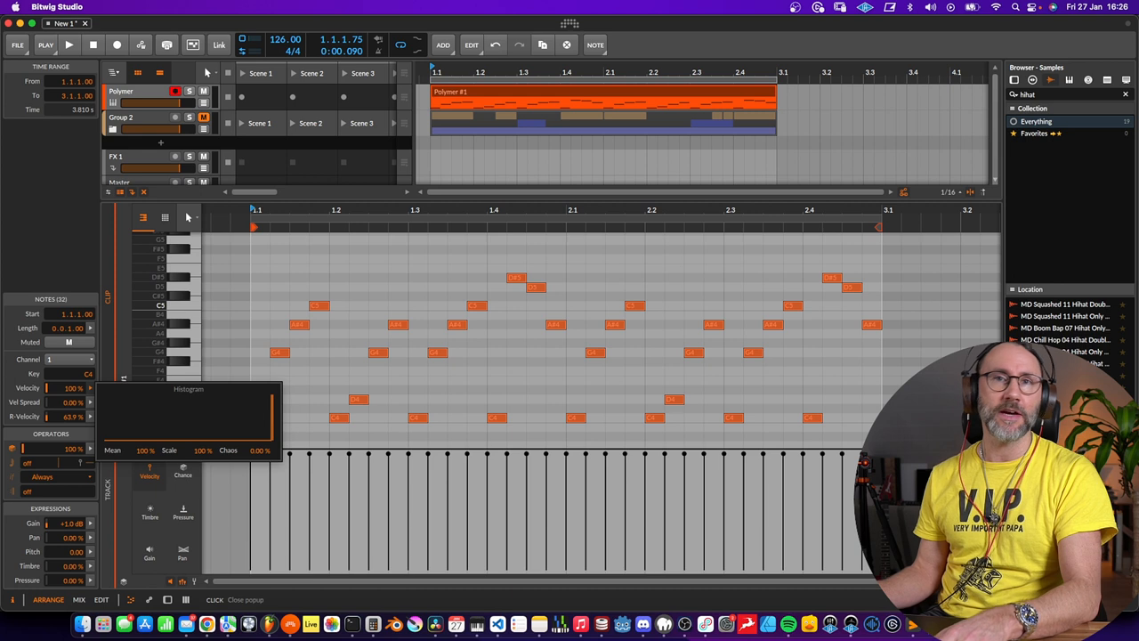
pyautogui.click(68, 44)
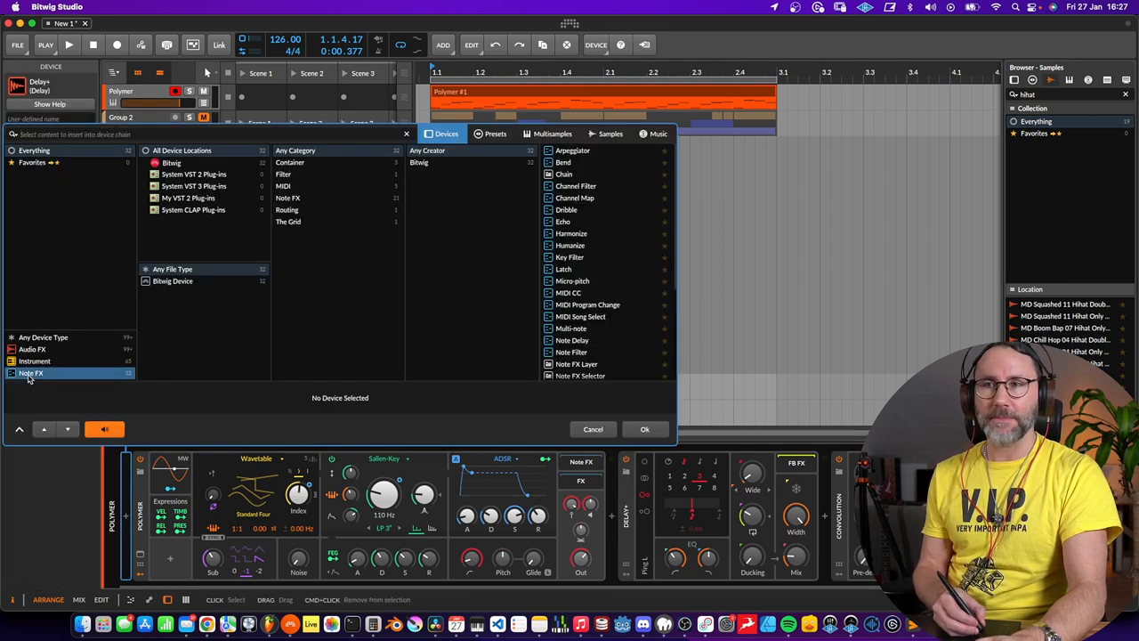
# Step: Scroll the device browser's Note FX list to locate Velocity Curve
pyautogui.scroll(-3)
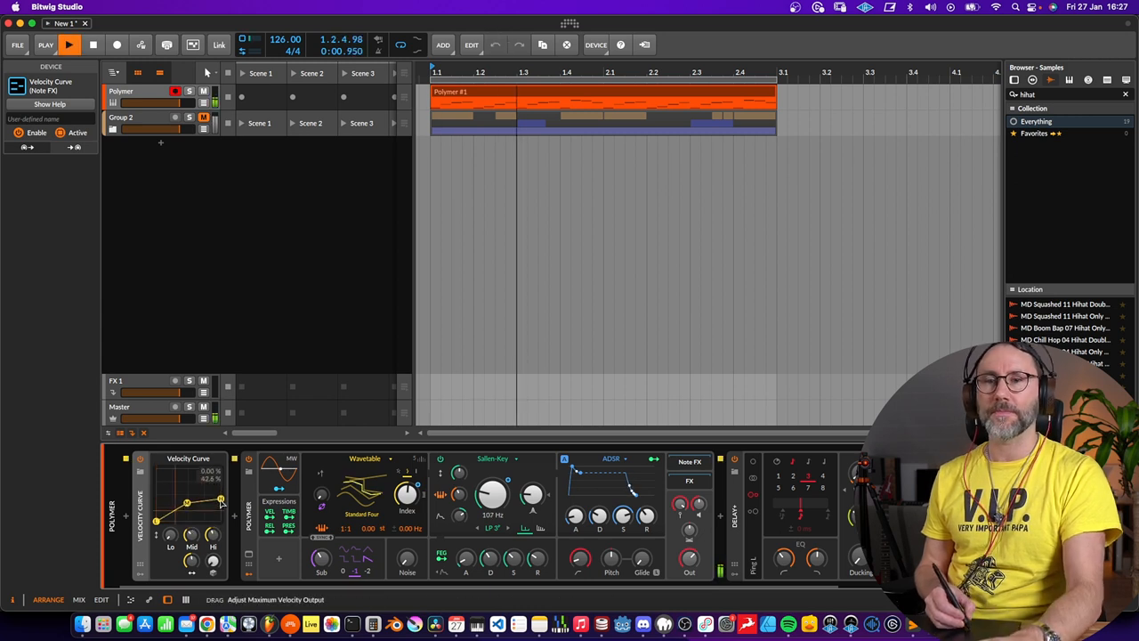
# Step: Drag the Velocity Curve's Hi point down to lower maximum output velocity
pyautogui.moveTo(221, 500); pyautogui.dragTo(221, 509)
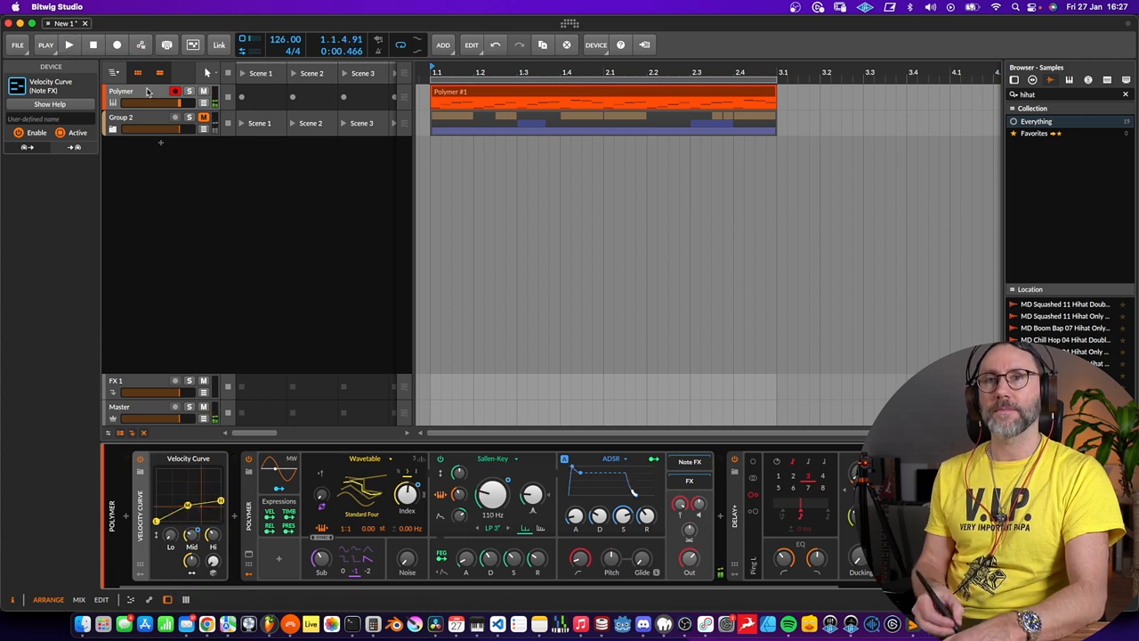
# Step: Show the Velocity Curve's Mid Out automation lane under the Polymer track
pyautogui.click(68, 45)
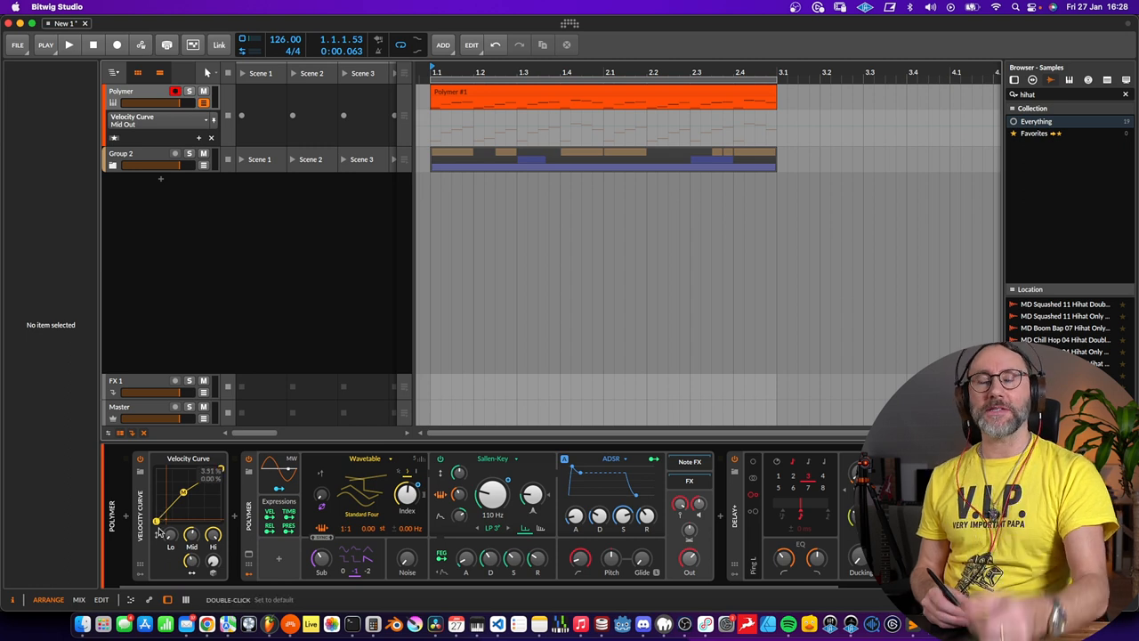
# Step: Raise the Velocity Curve's Lo and Mid points near the top while playback auditions the result
pyautogui.moveTo(156, 521); pyautogui.dragTo(158, 498)
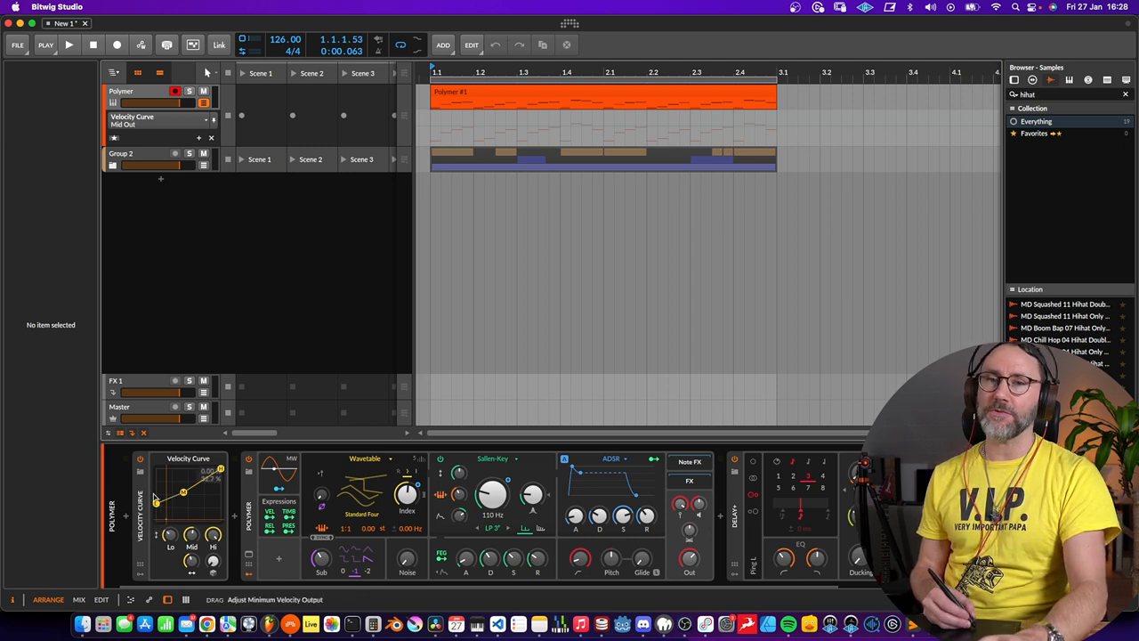
pyautogui.moveTo(180, 490); pyautogui.dragTo(181, 467)
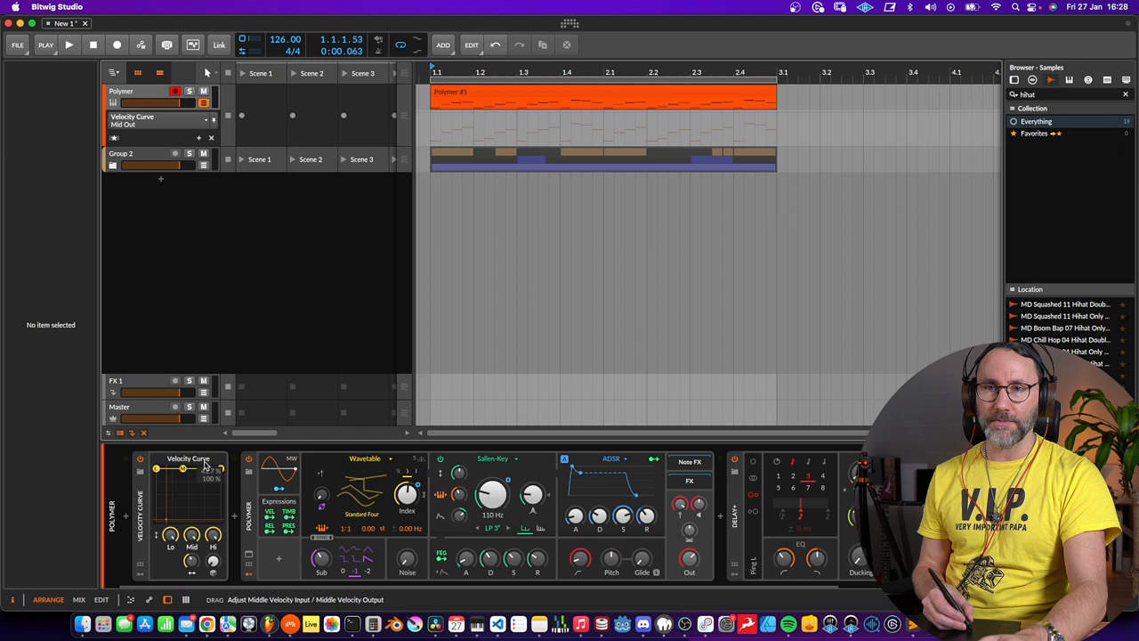
pyautogui.moveTo(183, 469); pyautogui.dragTo(182, 472)
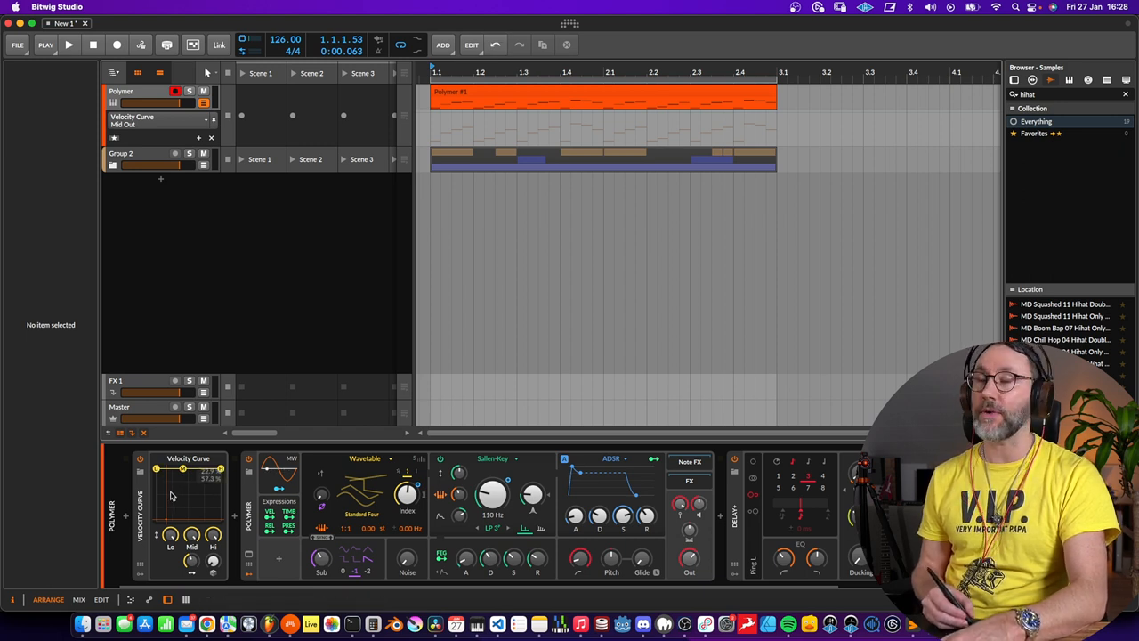
pyautogui.click(69, 45)
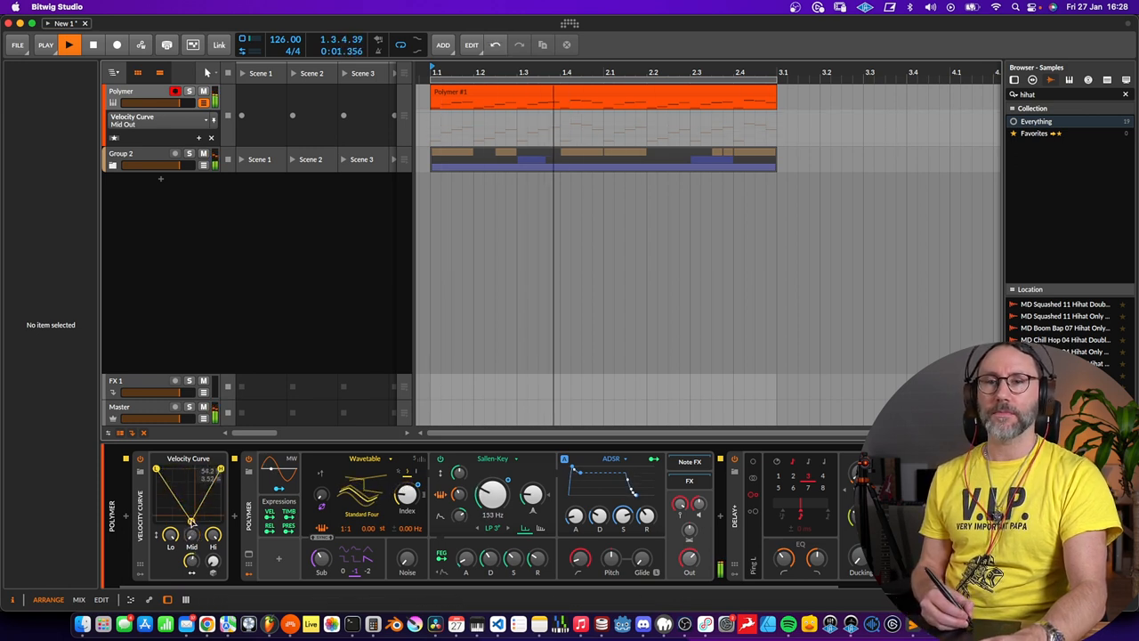
pyautogui.moveTo(189, 478); pyautogui.dragTo(190, 475)
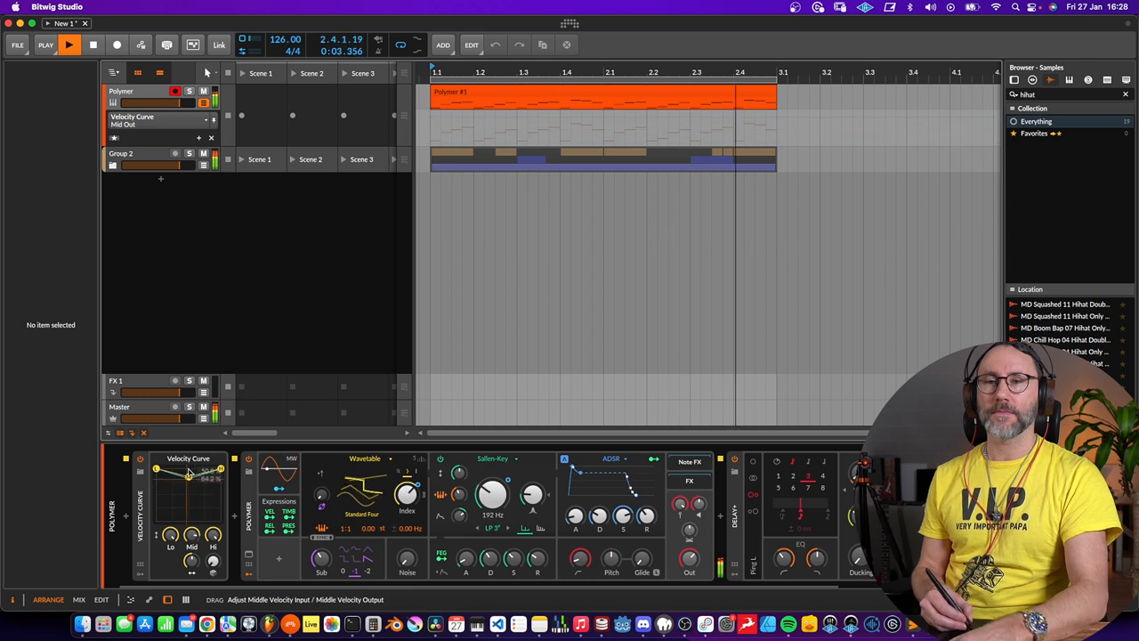